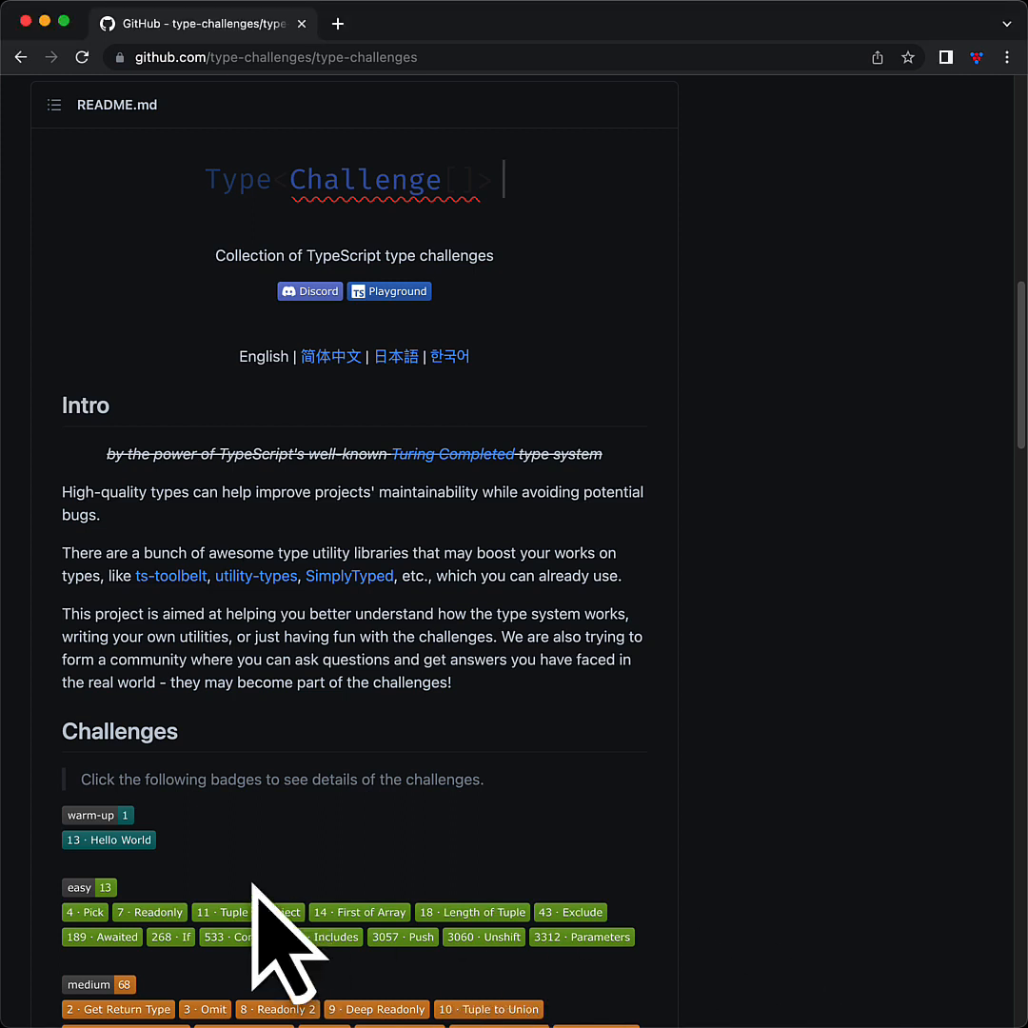
Show src/00013-warm-hello-world/index.ts with the HelloWorld type's any placeholder selected
left_click(109, 840)
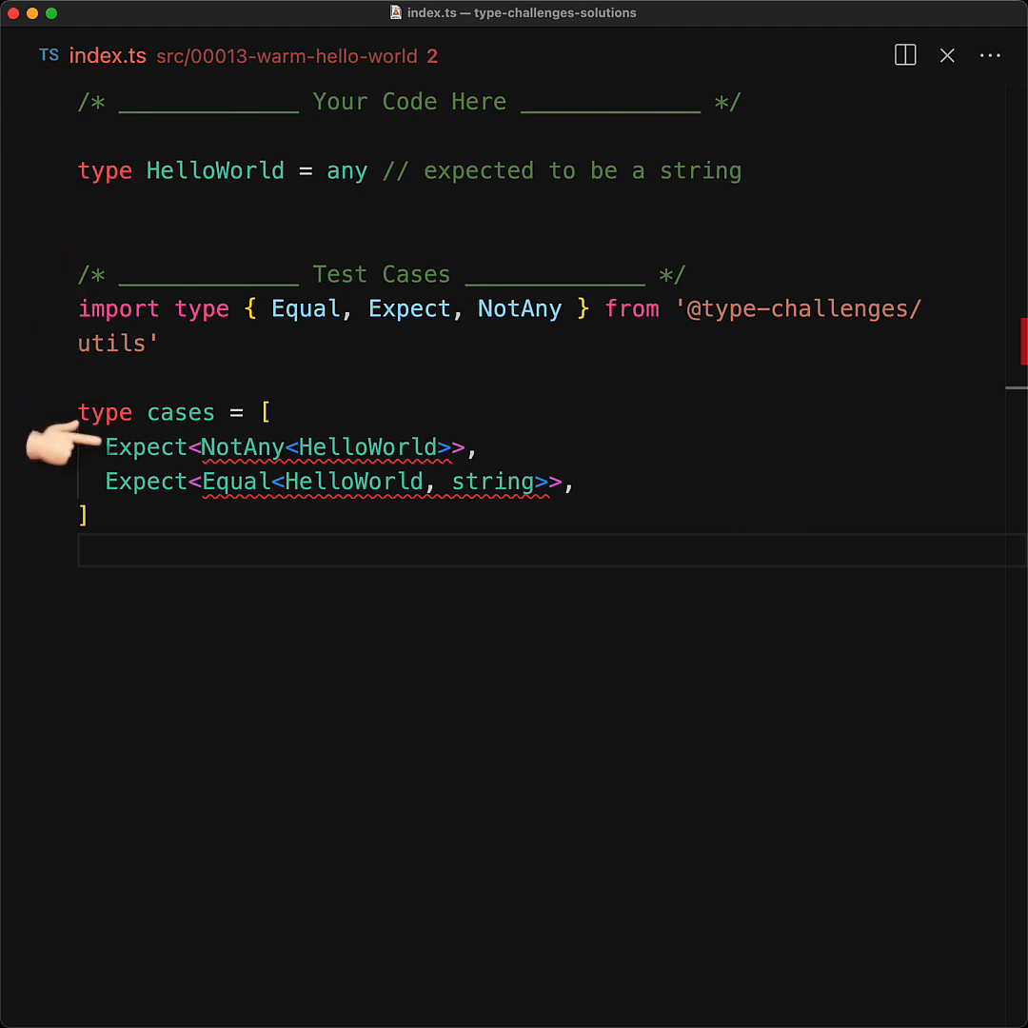
mouse_move(442, 534)
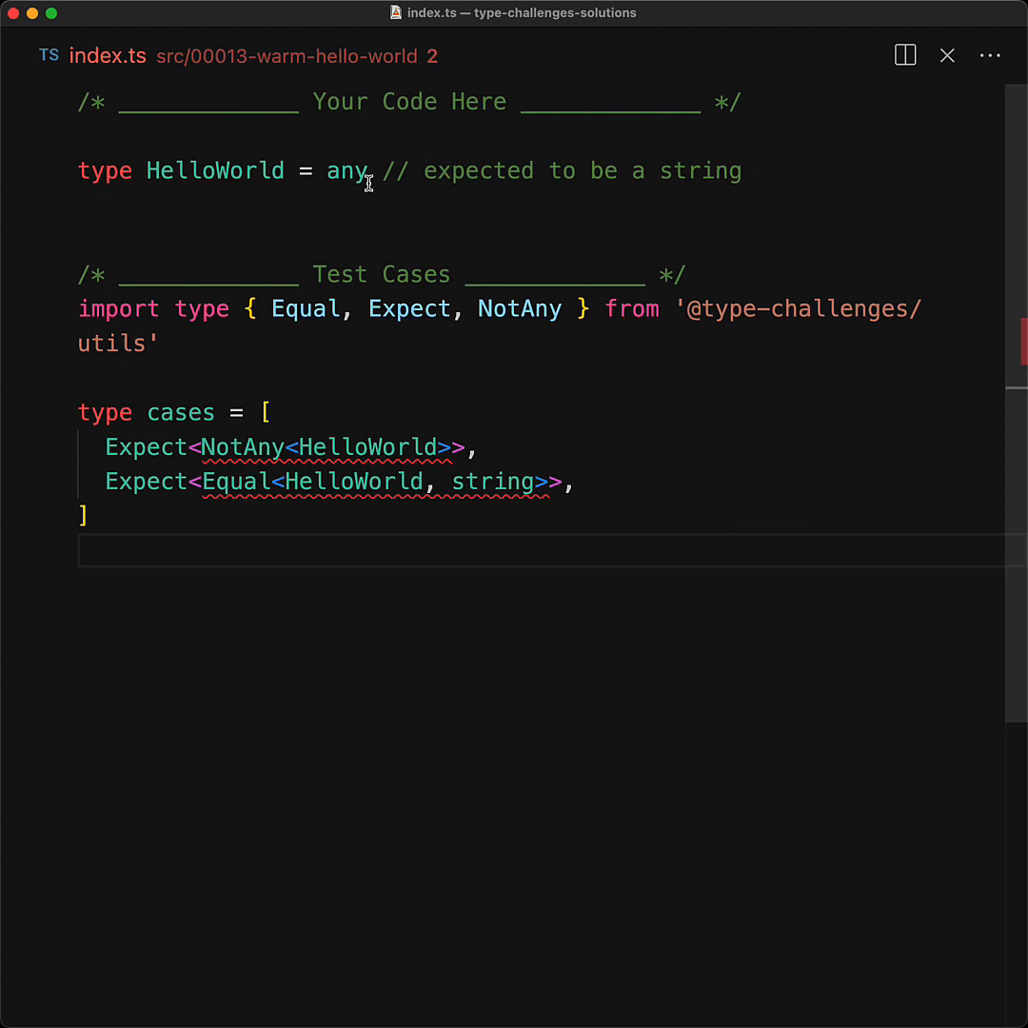
double_click(346, 171)
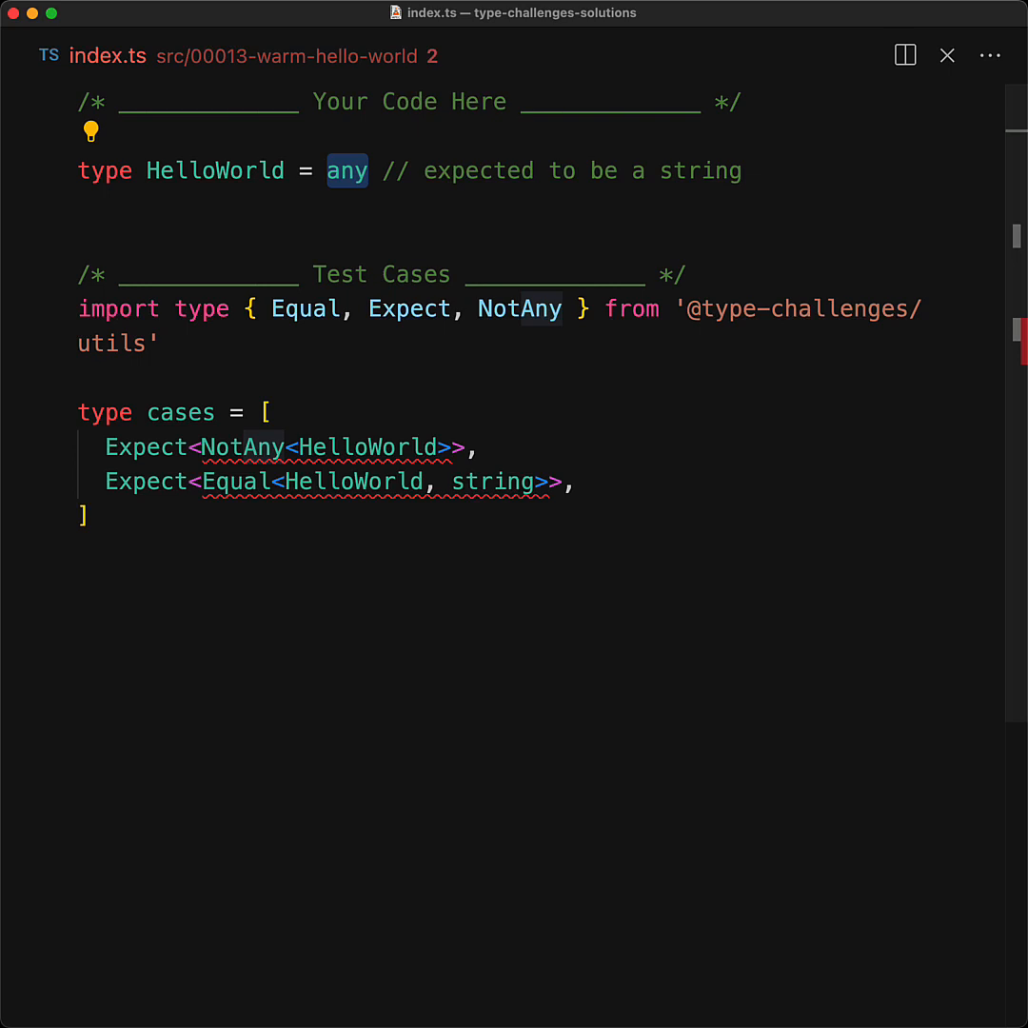
Replace any with string so HelloWorld aliases string and both test cases pass
left_click(369, 172)
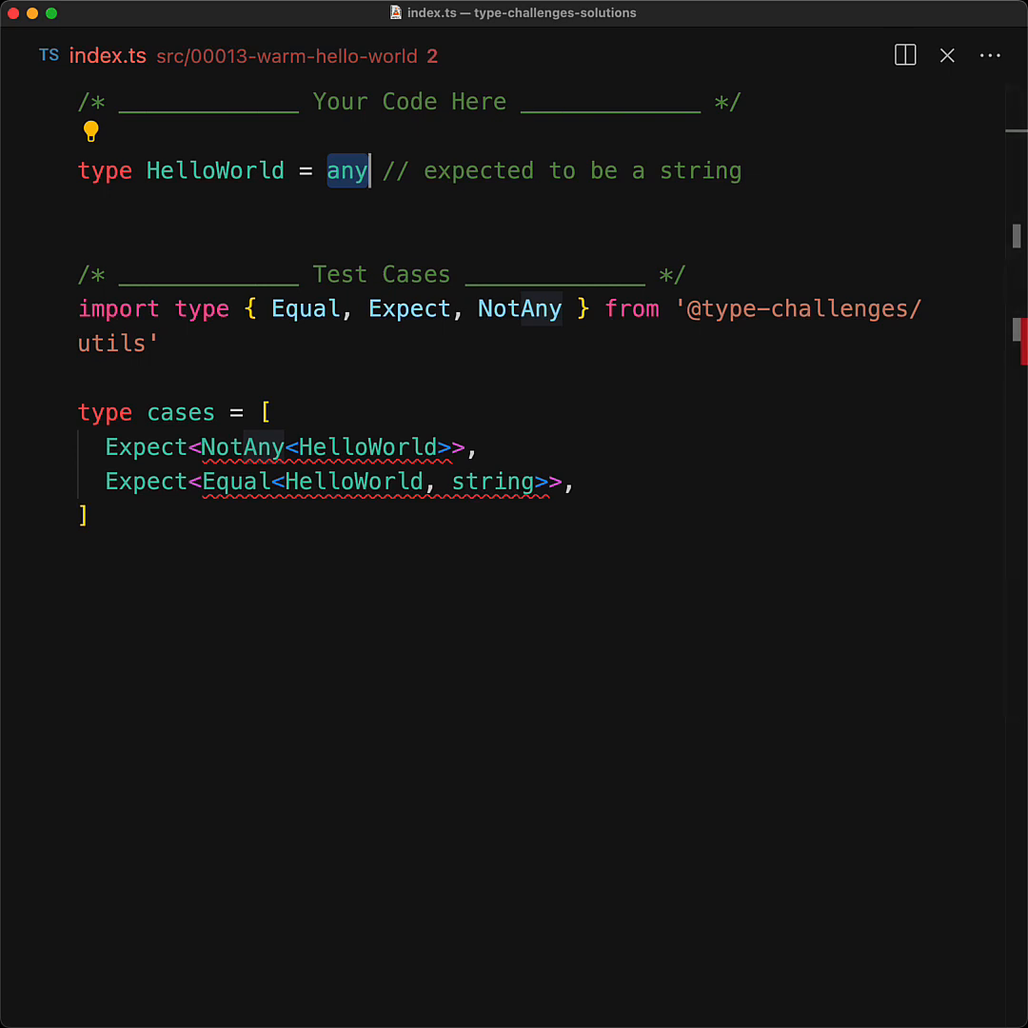
type("string")
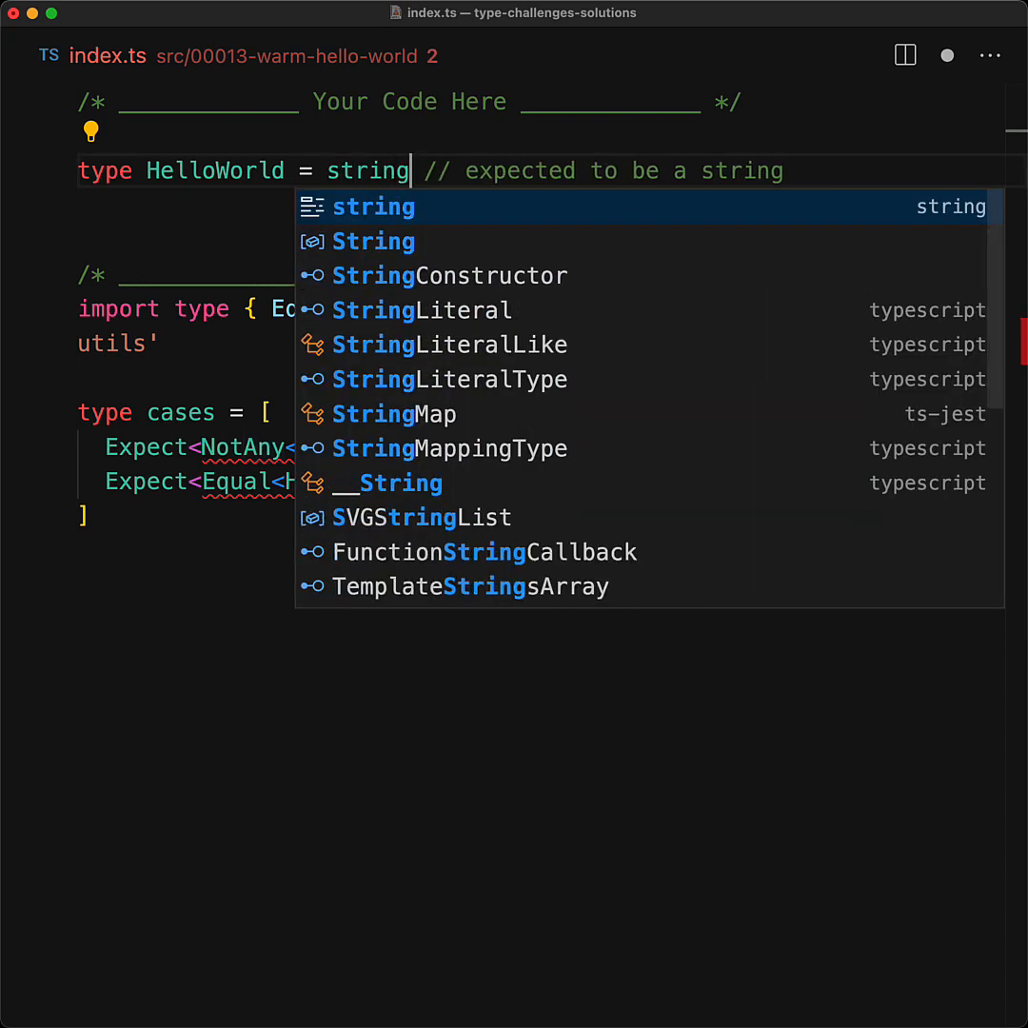
key("Escape")
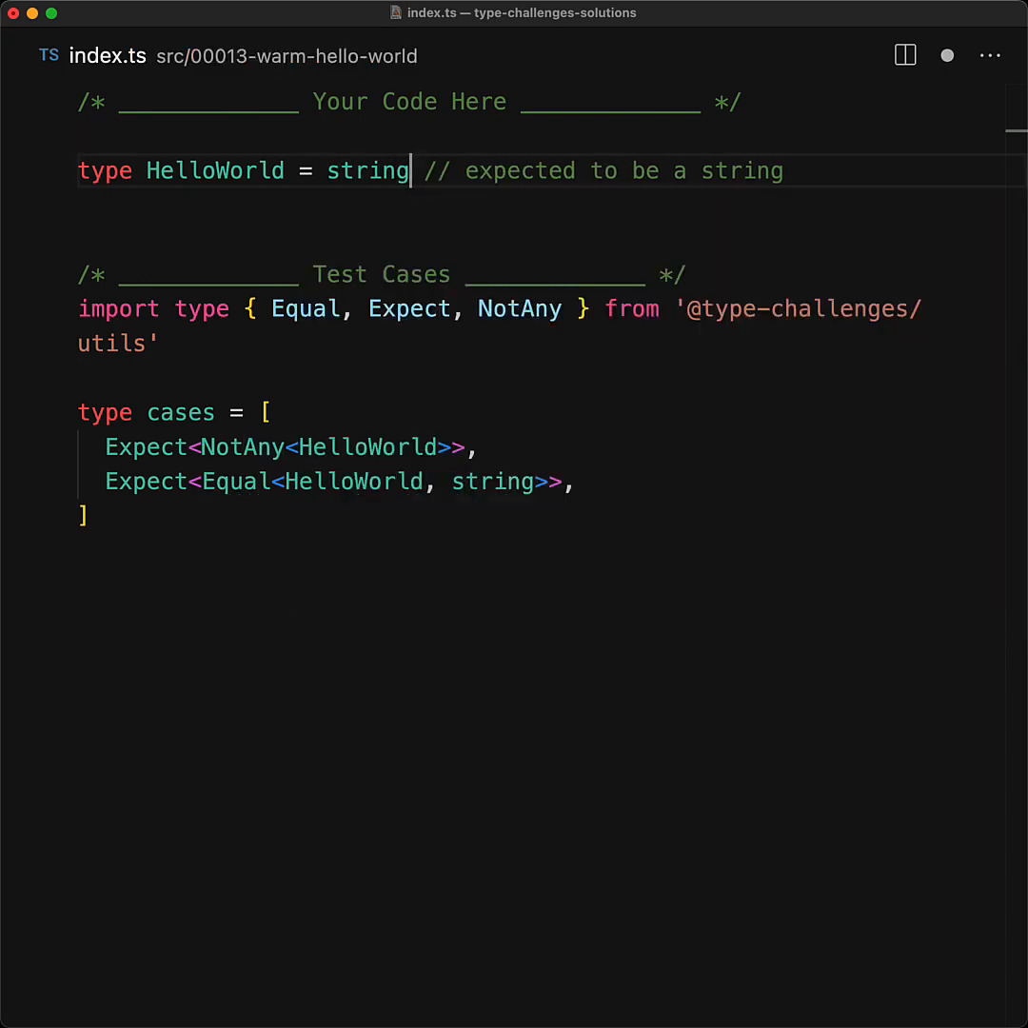